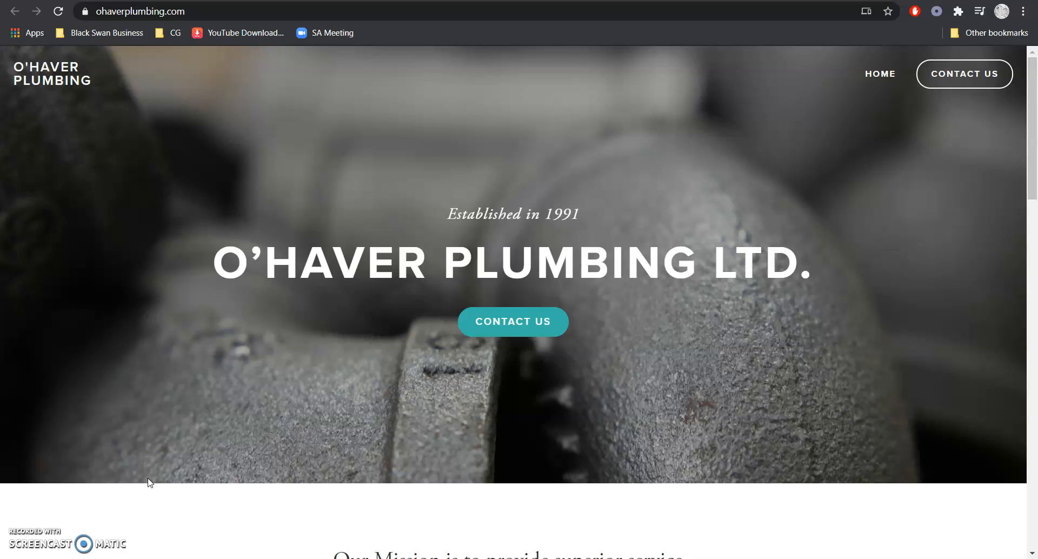
{"action": "mouse_move", "coordinate": [134, 79]}
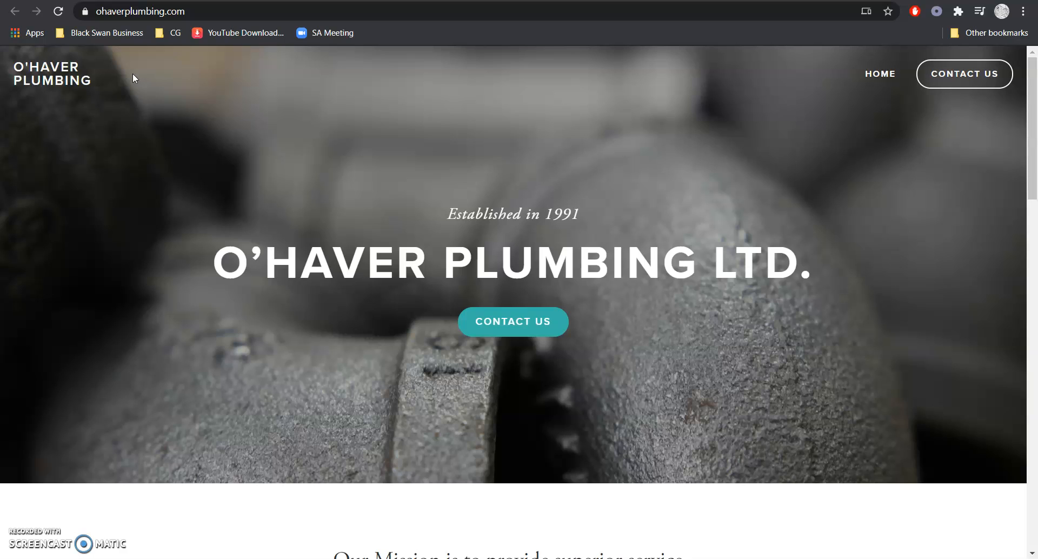